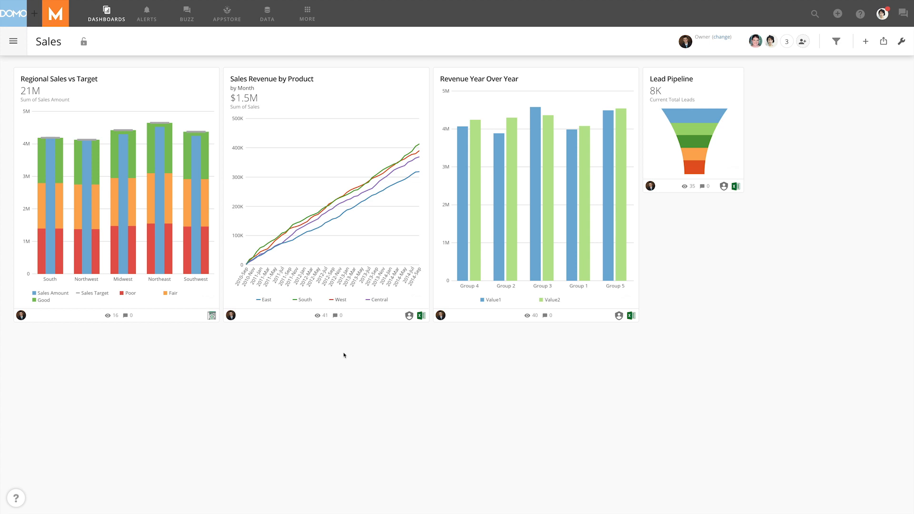
mouse_move(359, 151)
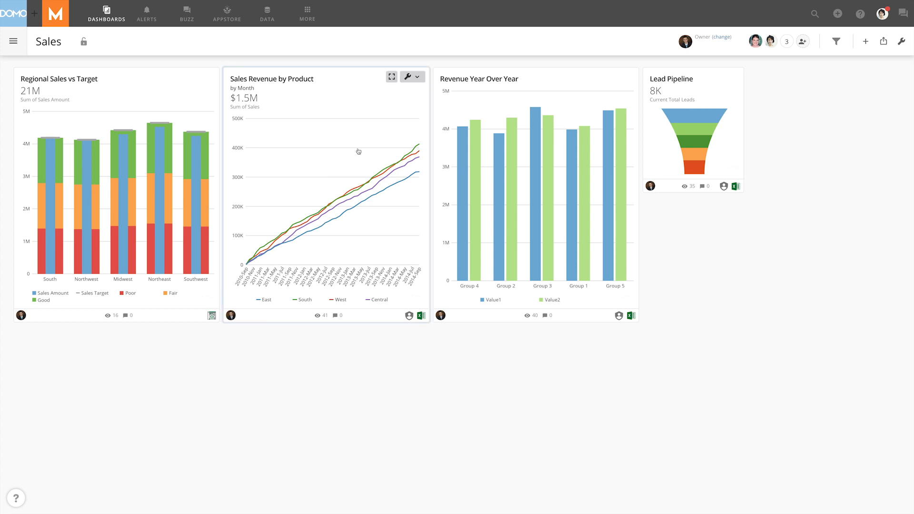
Reach the SAML (SSO) page under Admin > Authentication from the Sales dashboard.
left_click(307, 13)
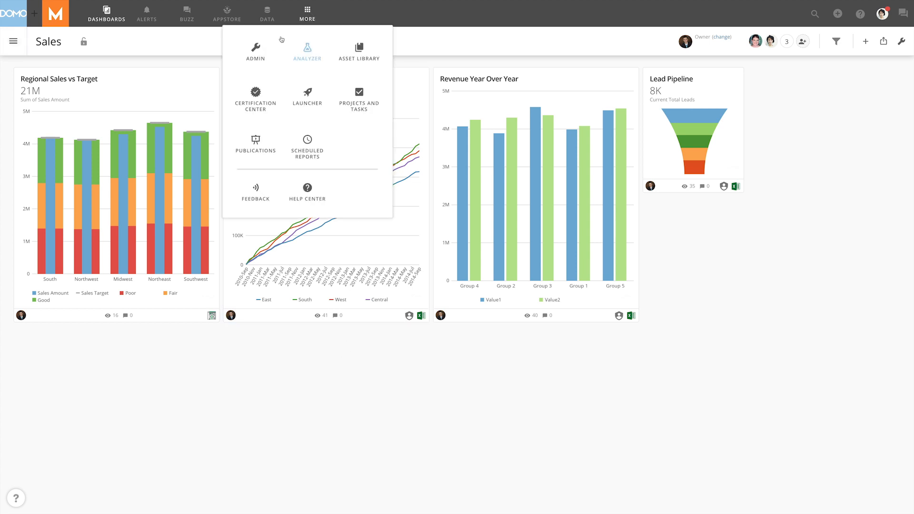
left_click(255, 51)
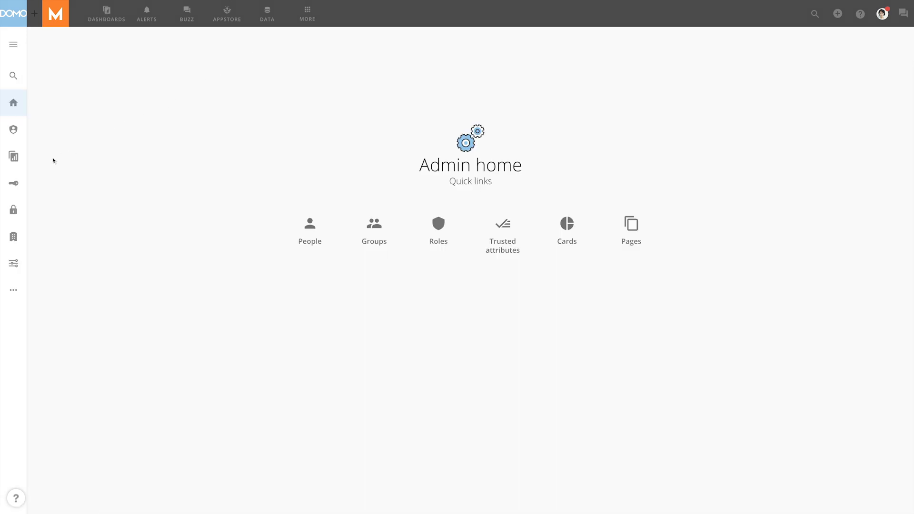
left_click(13, 183)
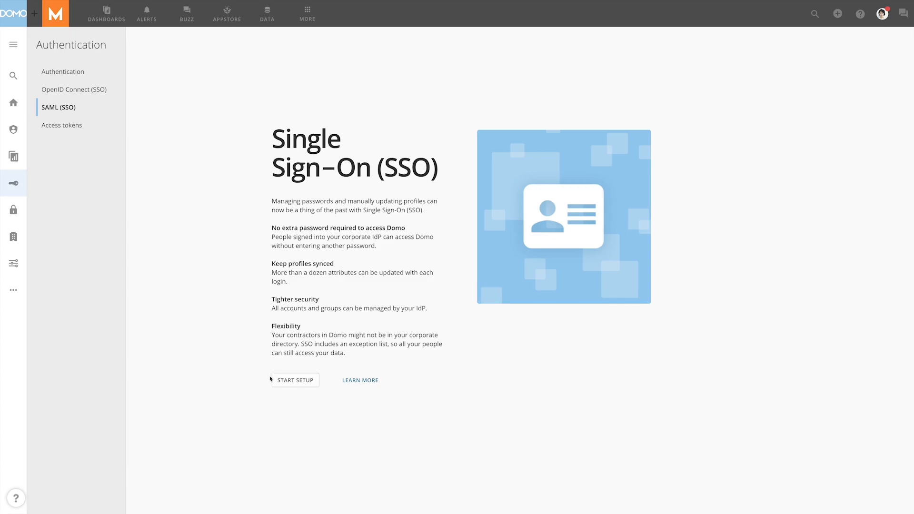
Begin SAML single sign-on setup so the setup-process choices appear.
left_click(295, 380)
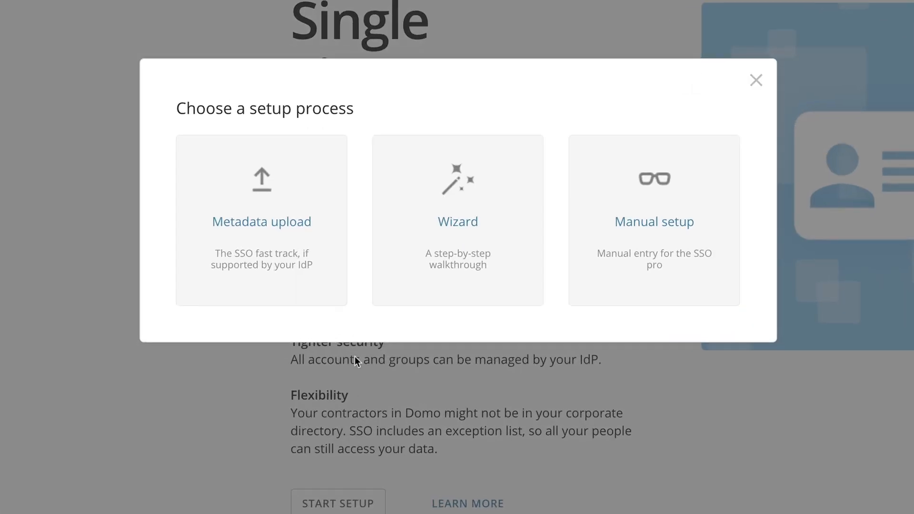
mouse_move(296, 230)
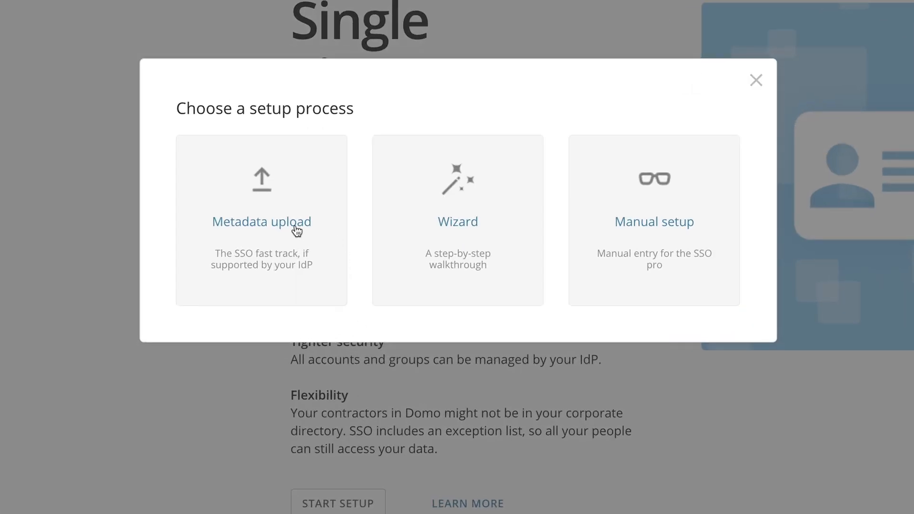
mouse_move(458, 244)
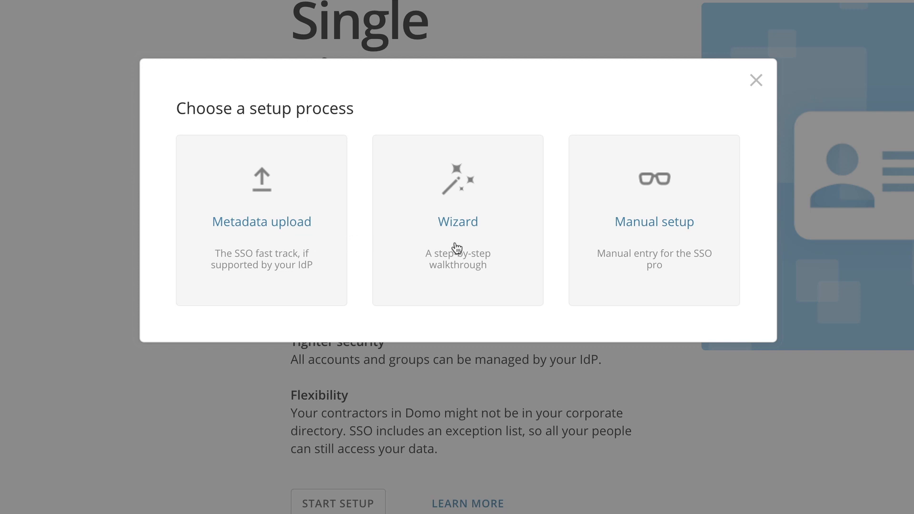
mouse_move(662, 245)
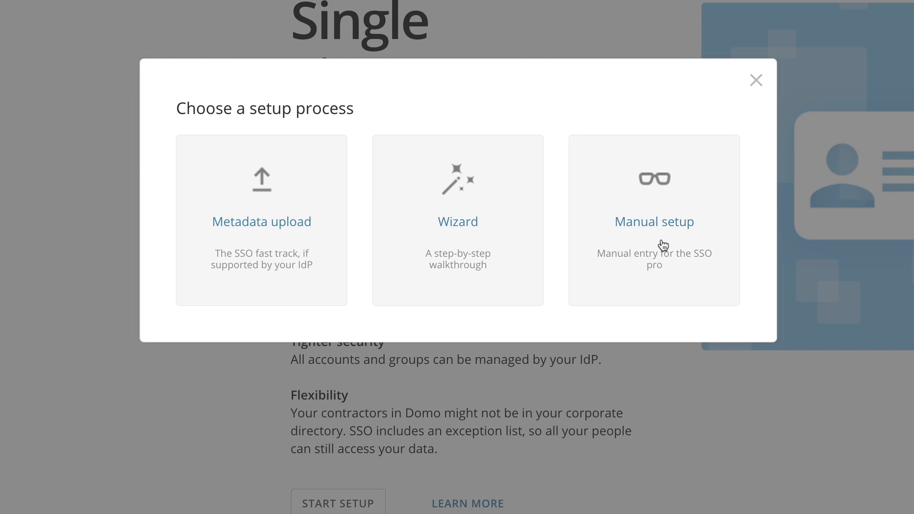
mouse_move(662, 242)
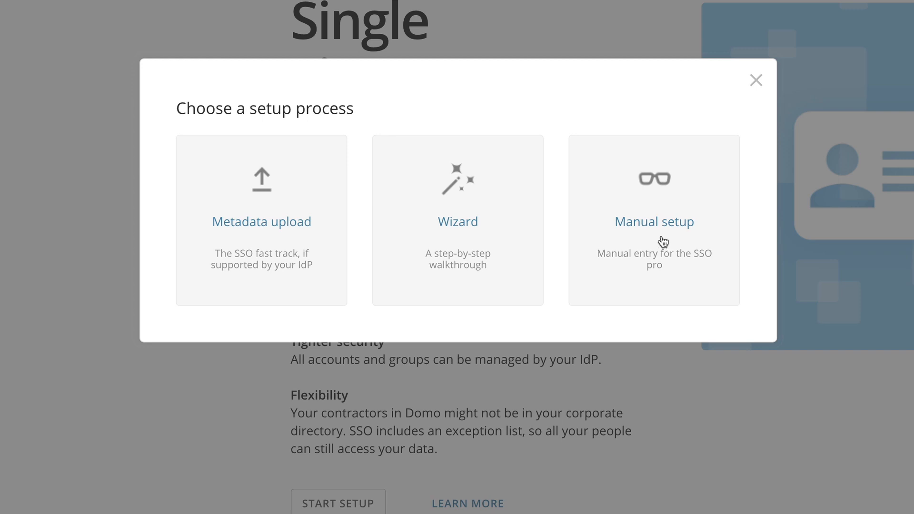
mouse_move(260, 226)
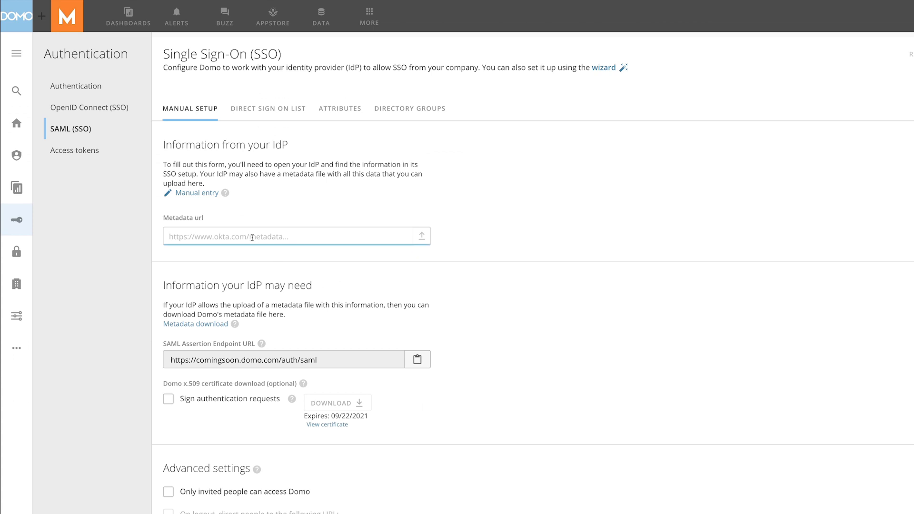
Choose manual entry with the Okta endpoint, entity ID and certificate, then launch the setup wizard.
left_click(197, 192)
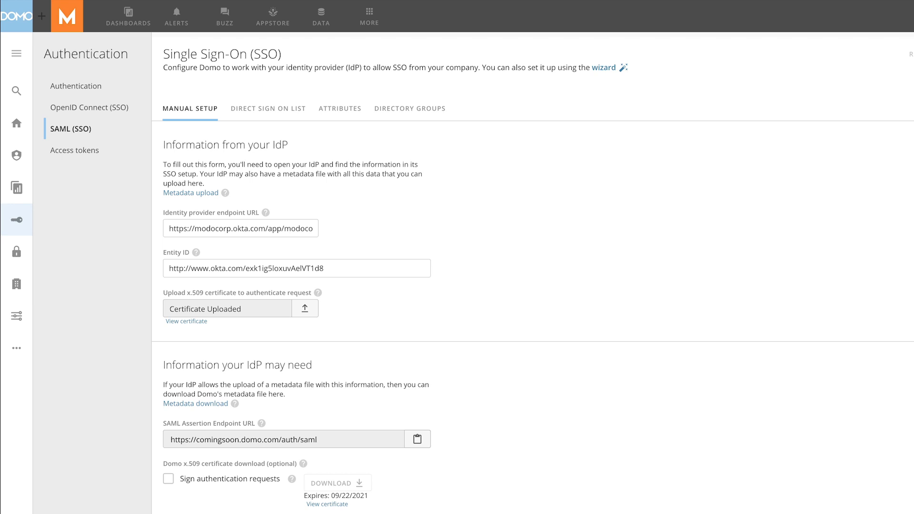
mouse_move(471, 251)
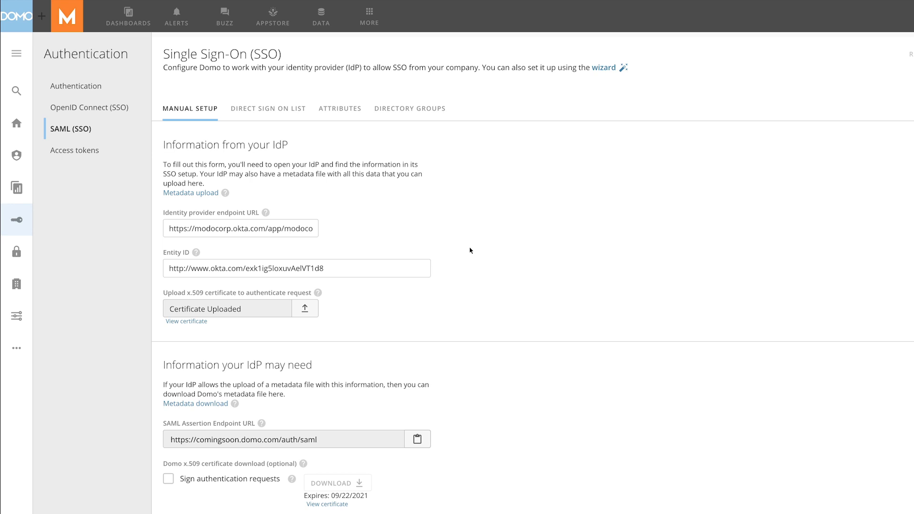
mouse_move(583, 79)
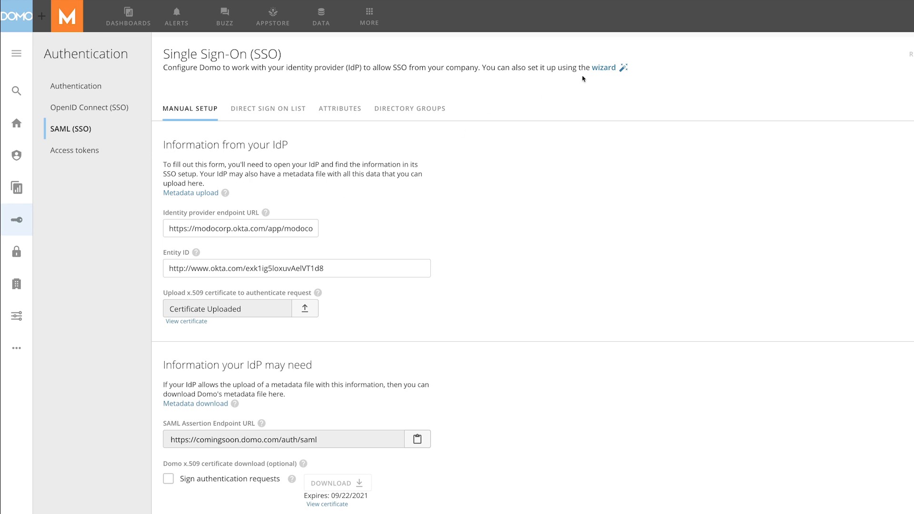
left_click(604, 67)
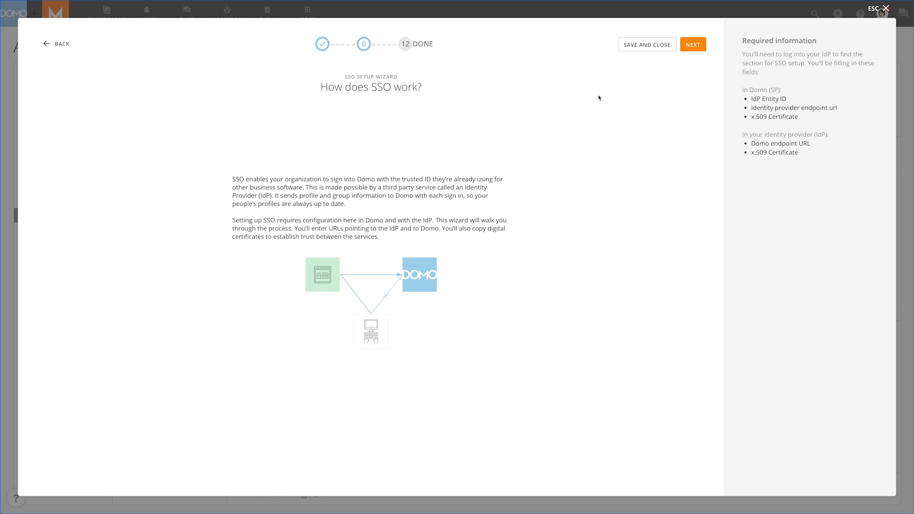
left_click(693, 43)
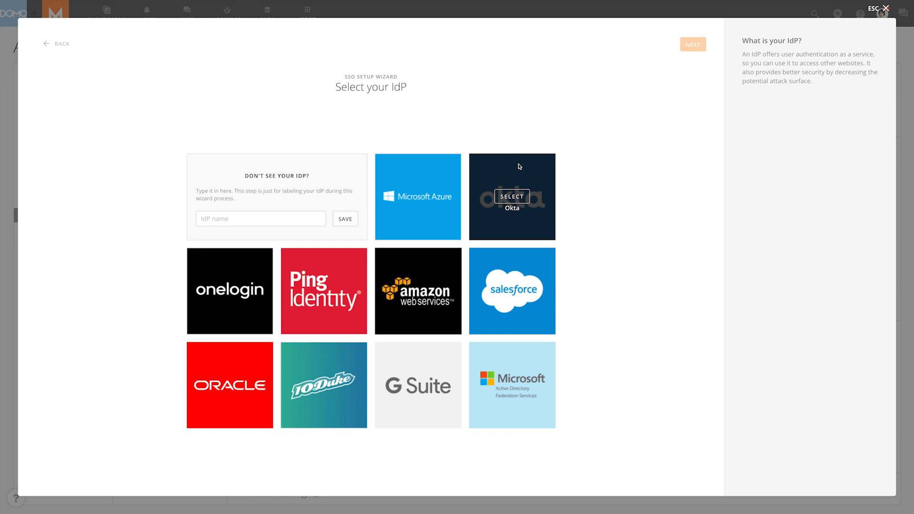
mouse_move(418, 242)
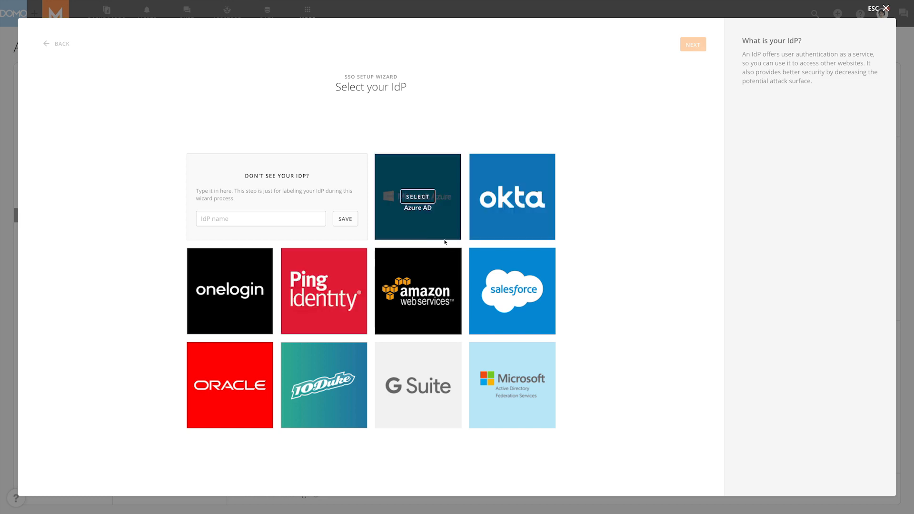
Select Okta as the identity provider, reaching step 1 of 12 in the wizard.
left_click(511, 197)
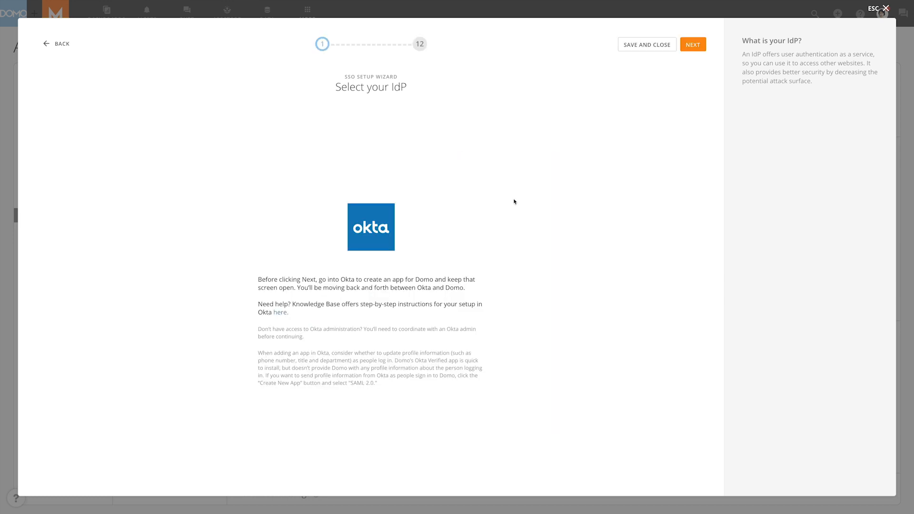
mouse_move(606, 110)
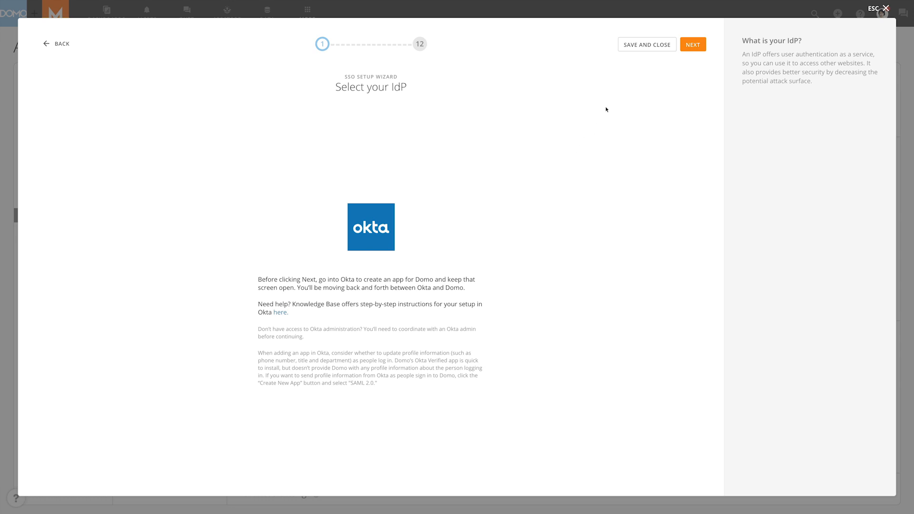
mouse_move(647, 48)
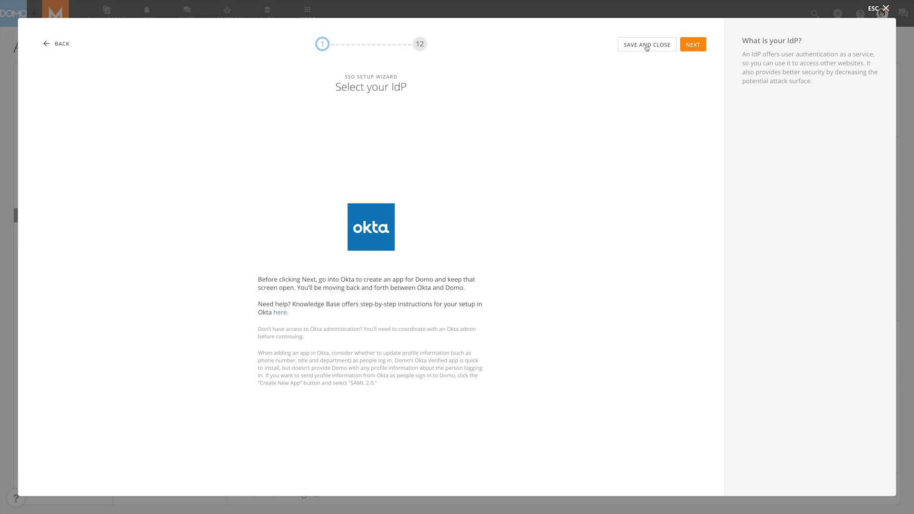
Save and close the wizard, then run Test Config to get a successful SAML login.
left_click(647, 44)
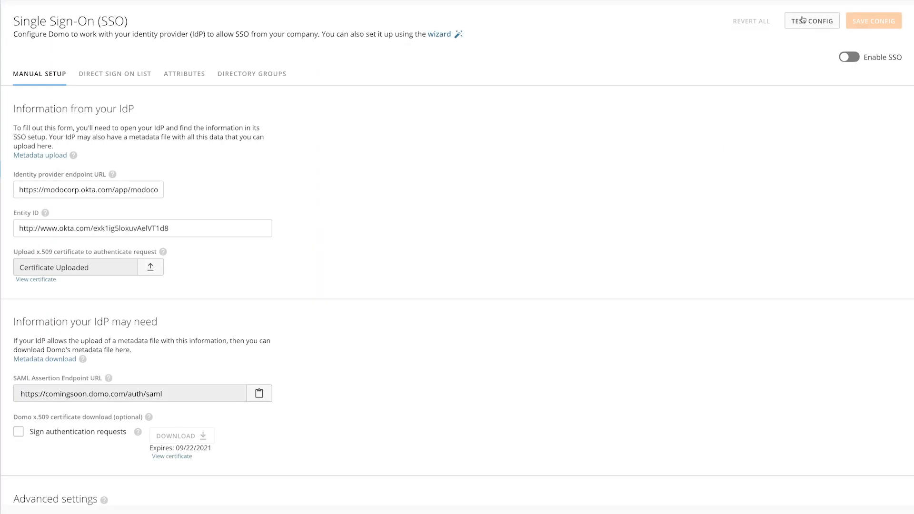
left_click(811, 21)
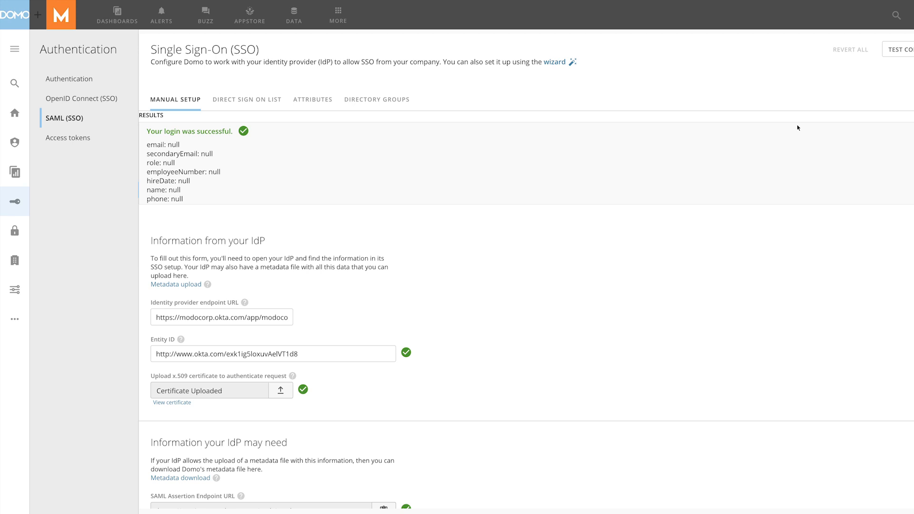
mouse_move(595, 151)
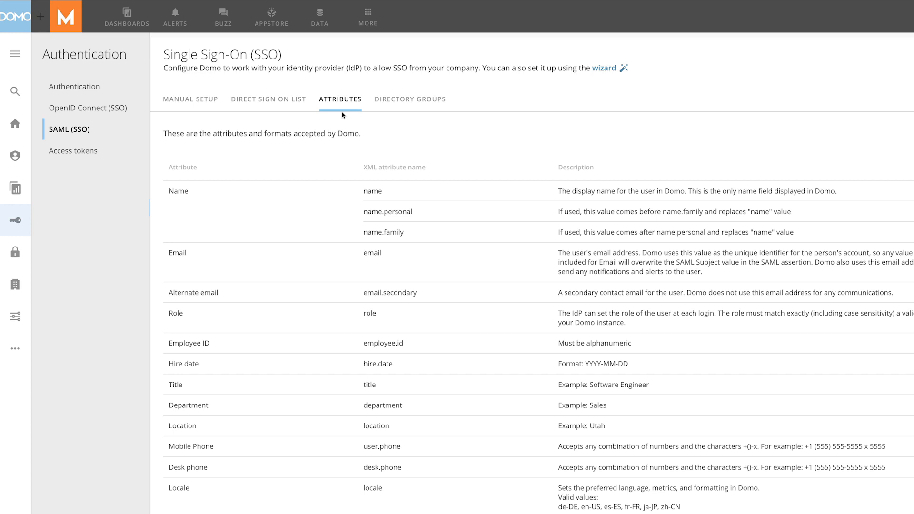
mouse_move(383, 130)
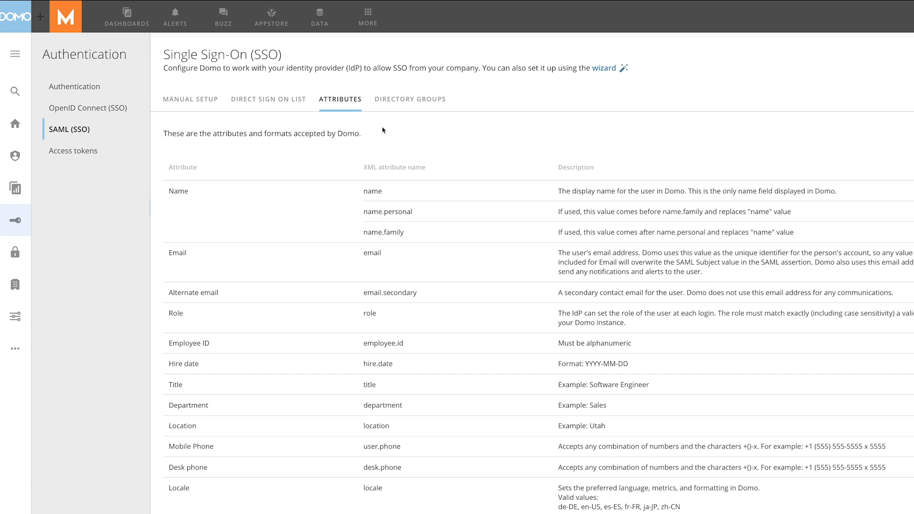
Return from the Attributes list to the Manual Setup form with IdP details intact.
left_click(190, 99)
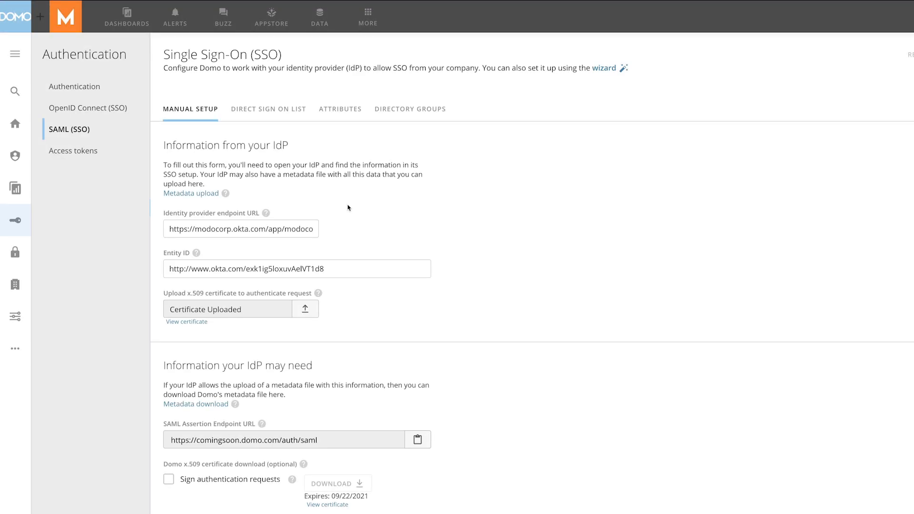